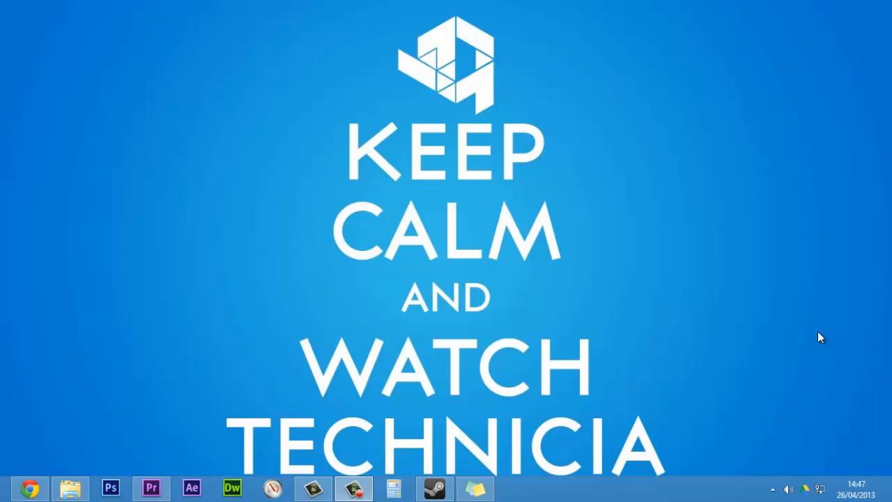
mouse_move(789, 321)
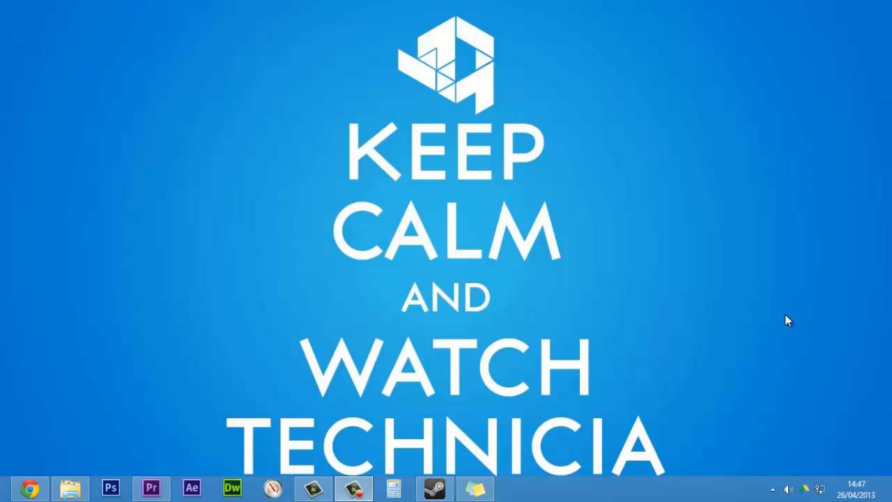
mouse_move(709, 320)
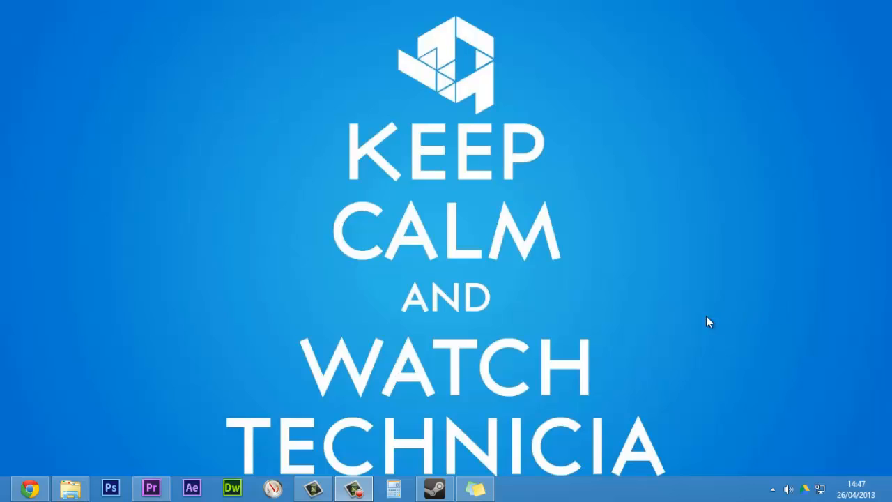
mouse_move(180, 376)
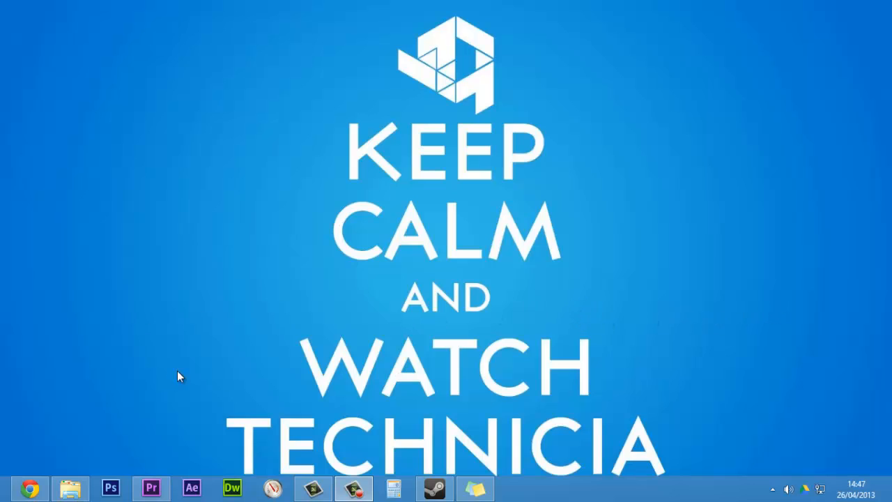
mouse_move(118, 294)
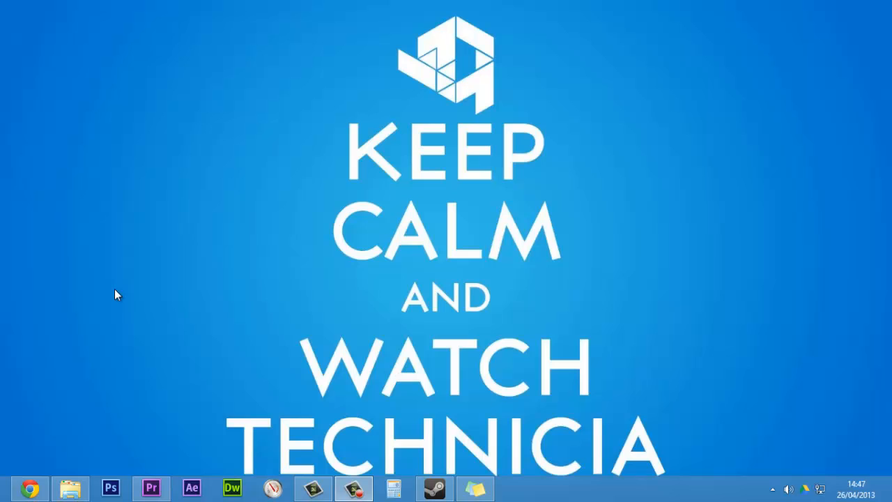
mouse_move(20, 468)
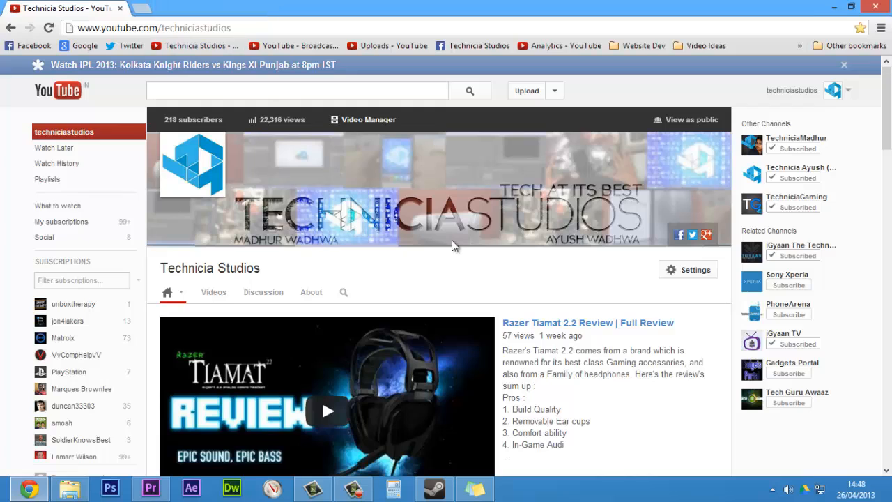
mouse_move(425, 287)
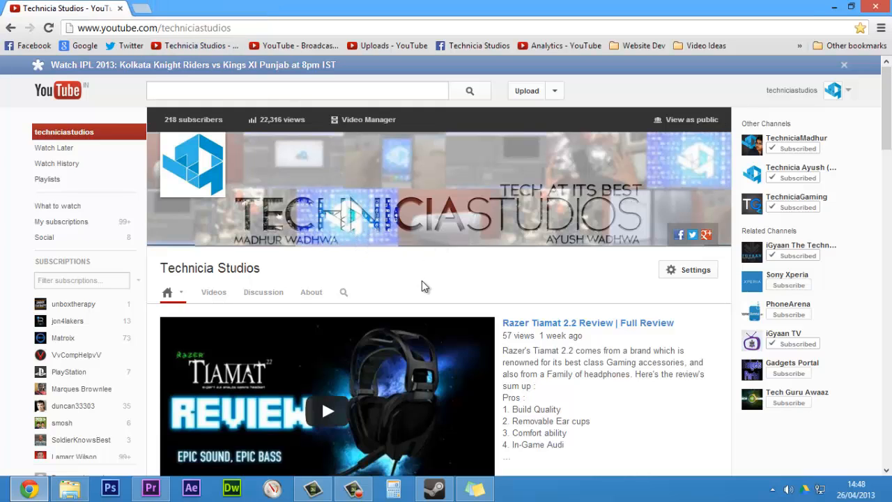
mouse_move(835, 94)
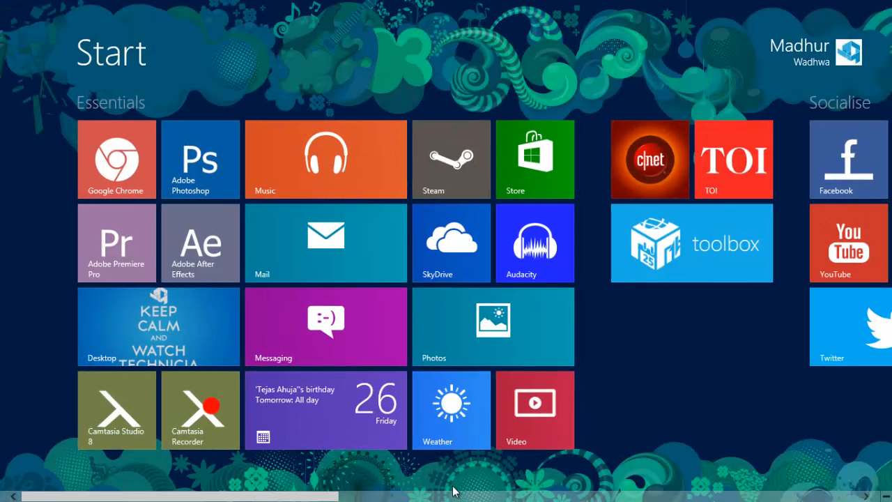
mouse_move(518, 216)
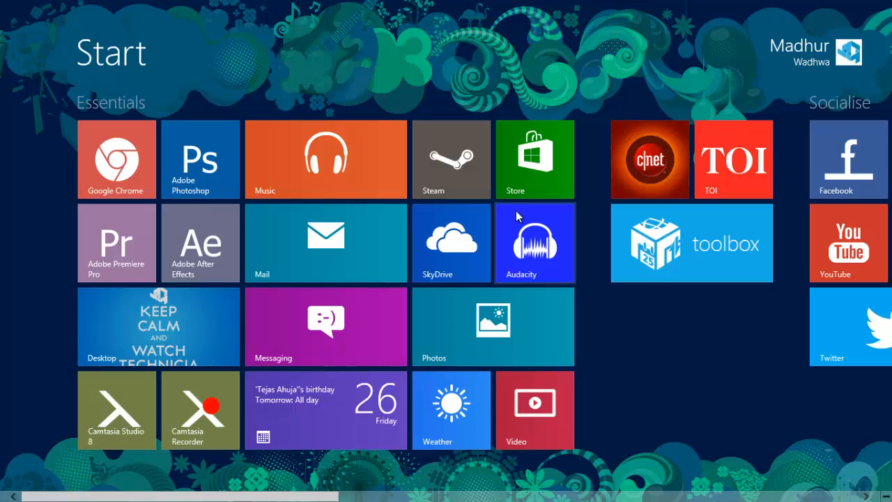
mouse_move(361, 451)
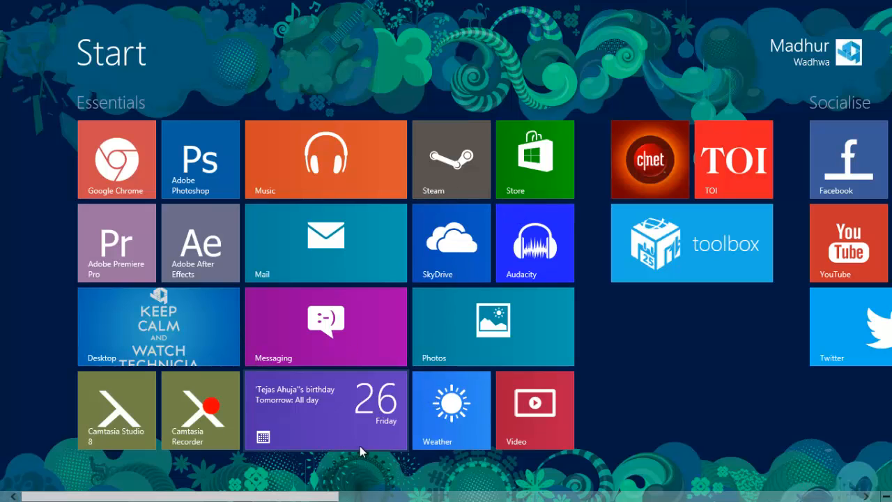
mouse_move(544, 301)
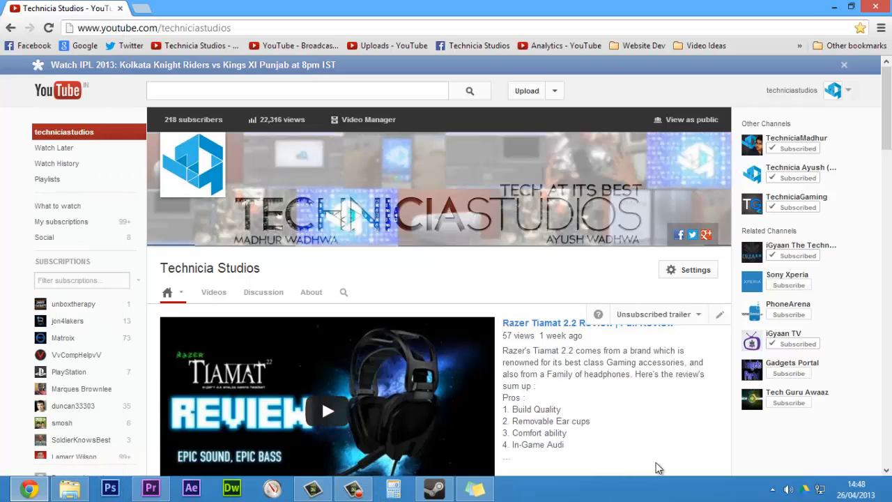
mouse_move(605, 450)
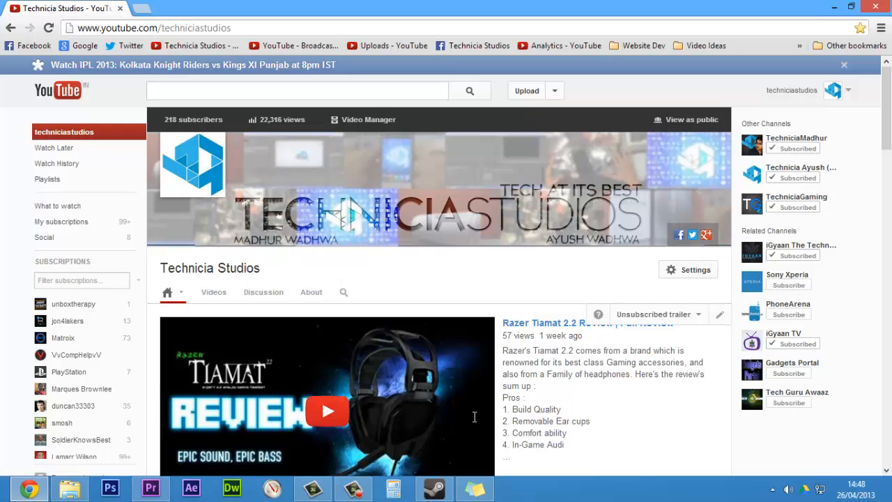
mouse_move(705, 427)
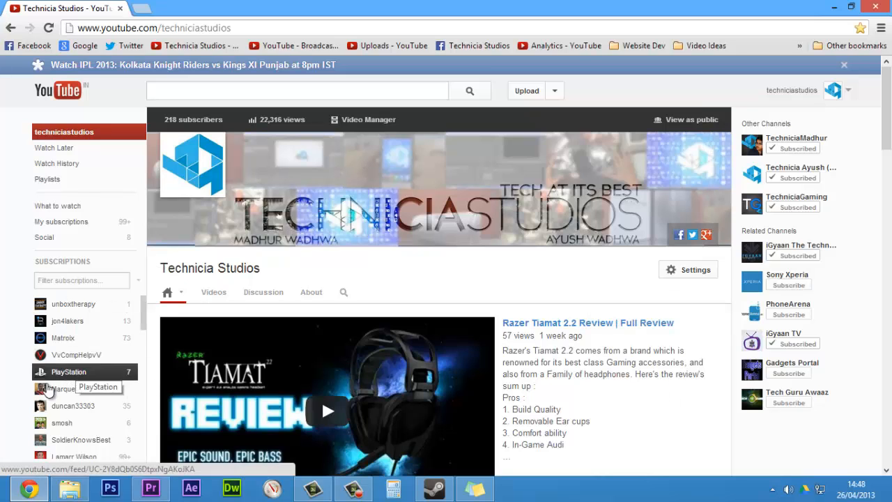
mouse_move(69, 487)
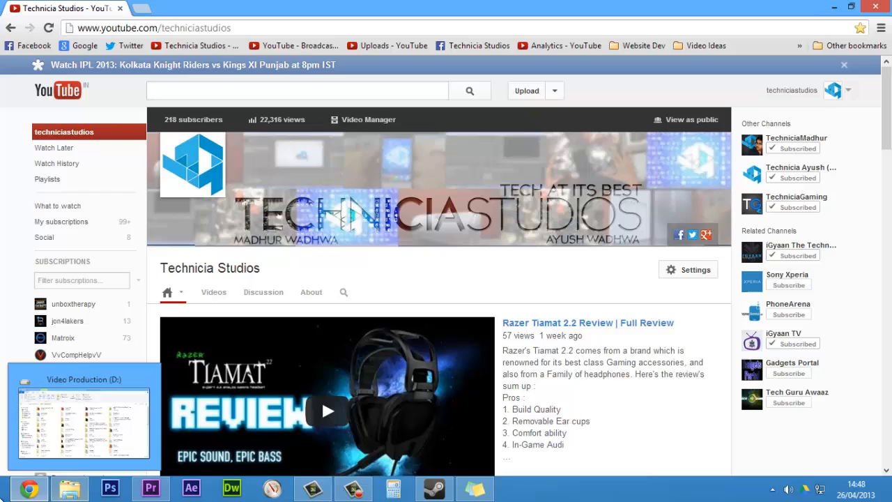
Reach All Control Panel Items from the Start corner's quick links menu.
right_click(7, 495)
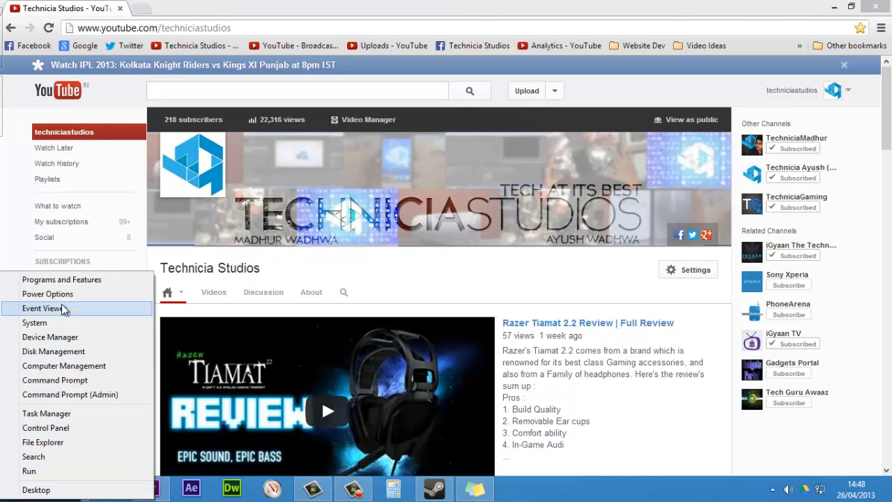
mouse_move(48, 413)
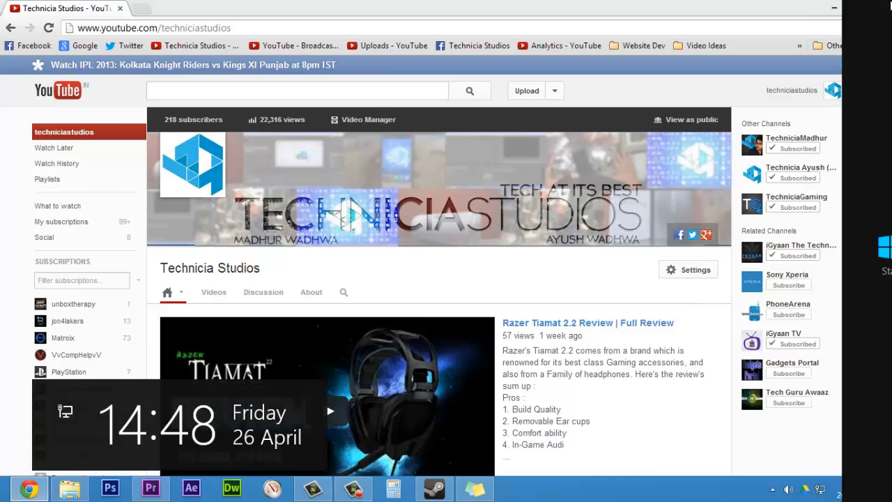
click(515, 487)
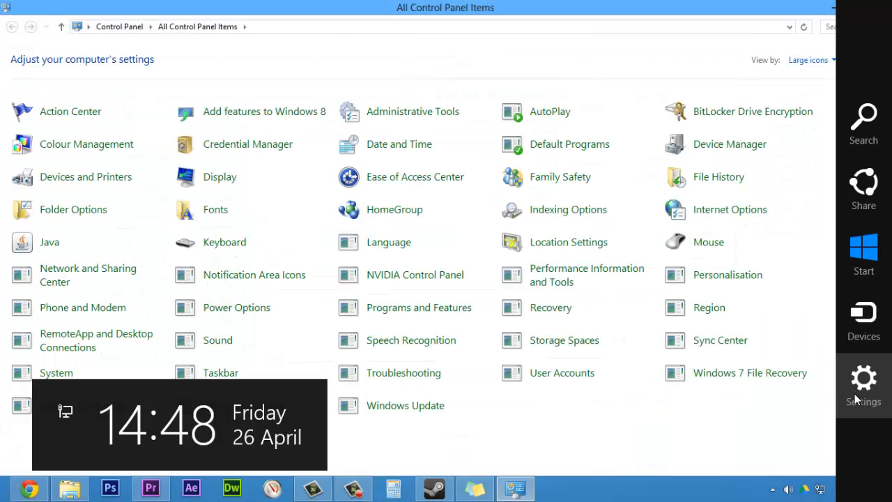
click(863, 379)
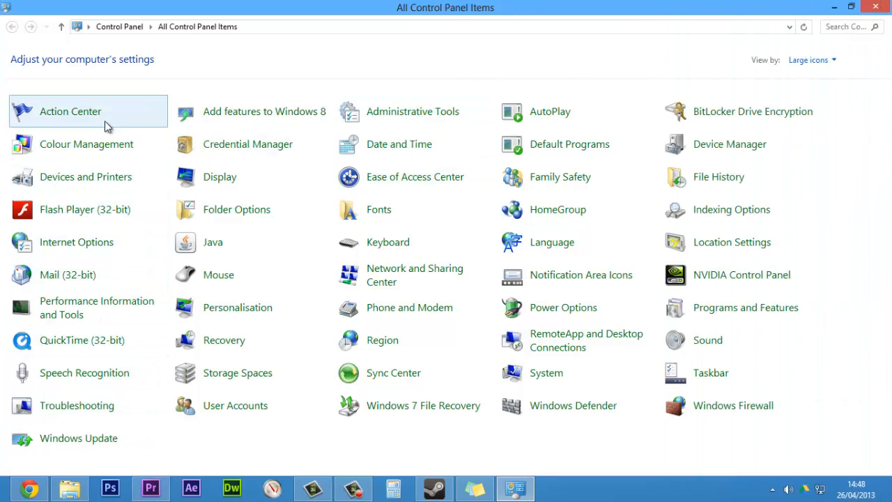
mouse_move(731, 242)
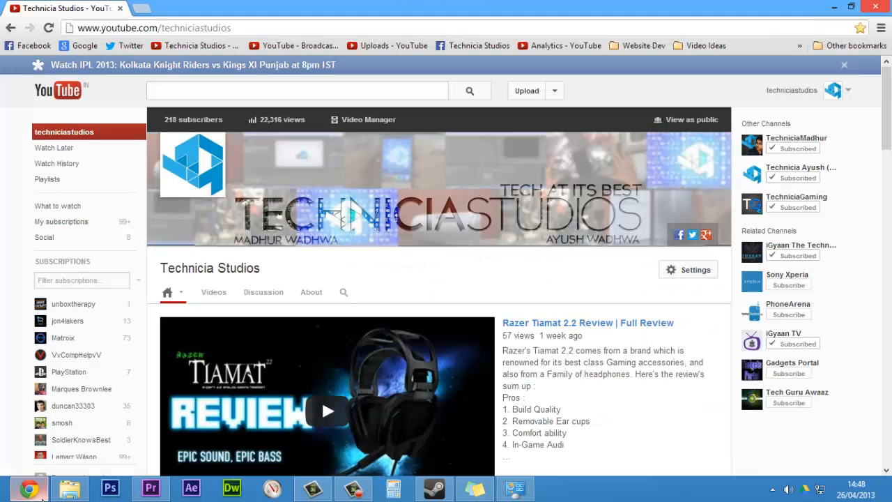
mouse_move(725, 248)
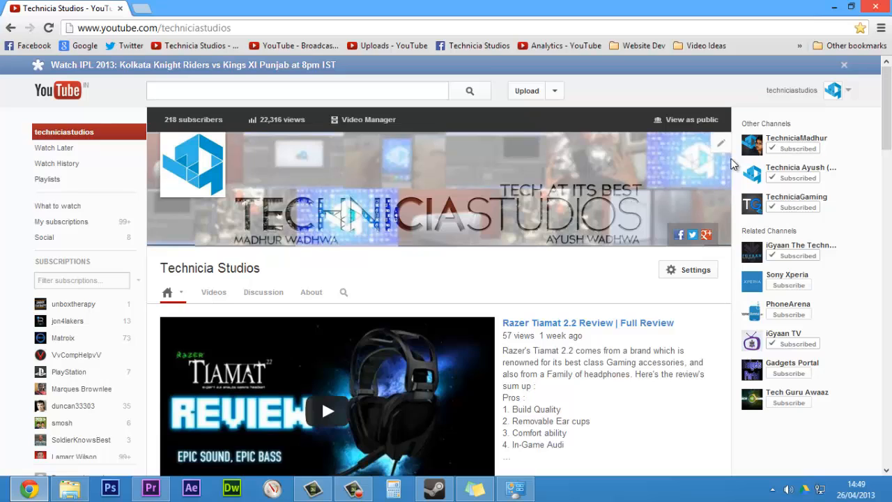
mouse_move(875, 201)
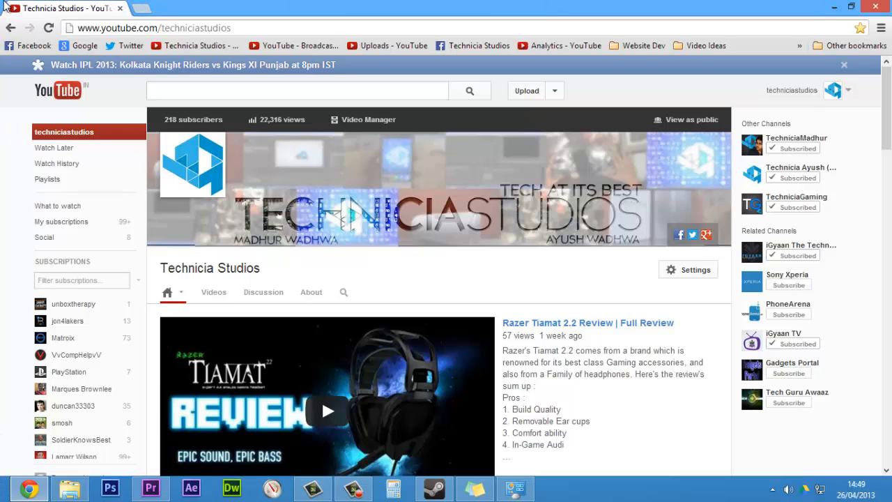
mouse_move(152, 7)
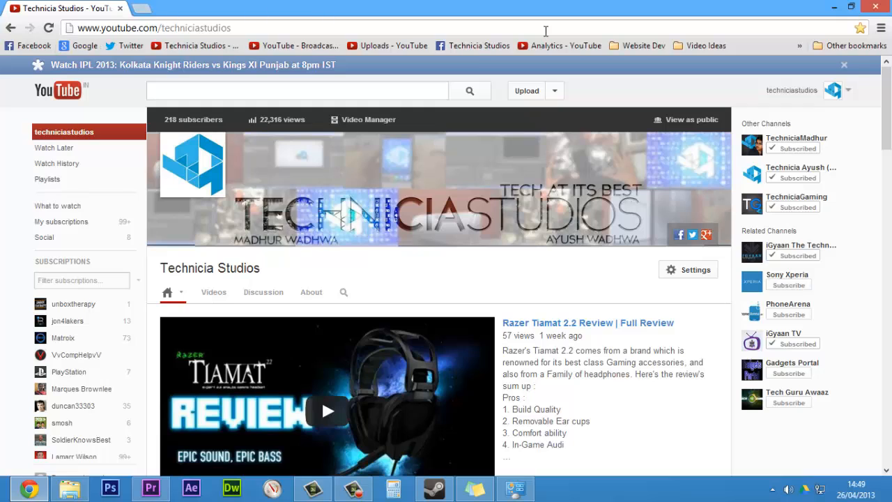
mouse_move(47, 28)
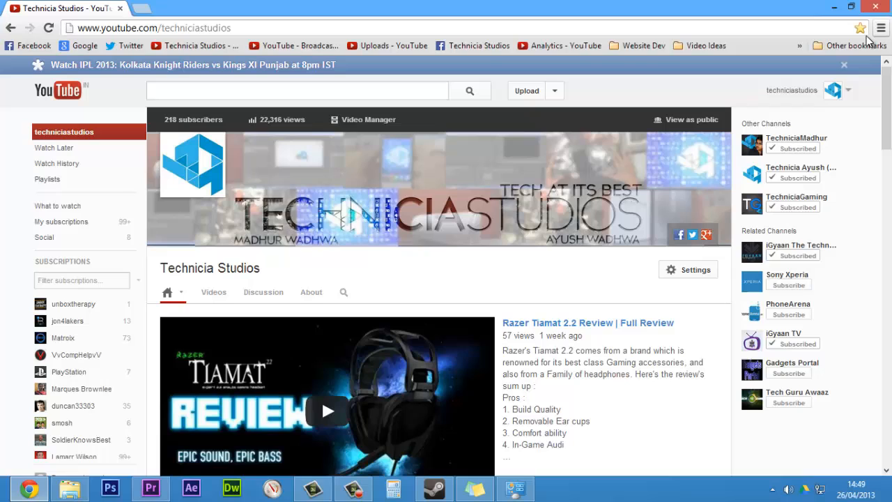
mouse_move(880, 28)
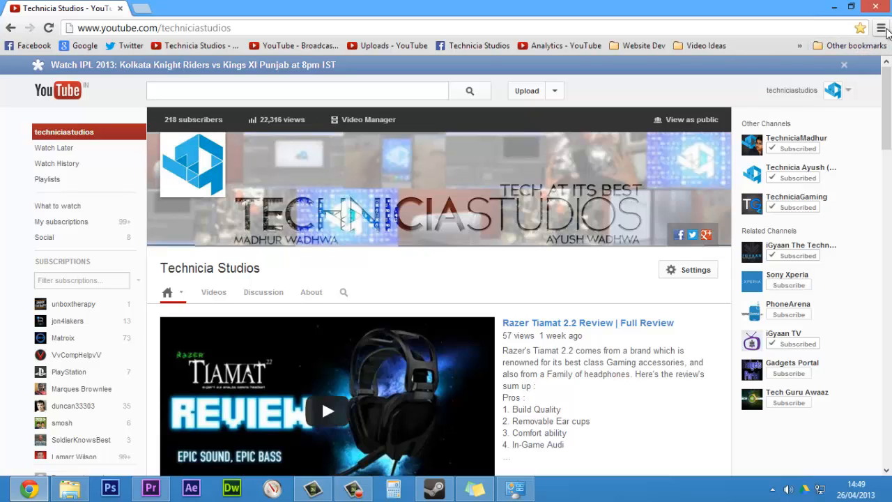
mouse_move(884, 28)
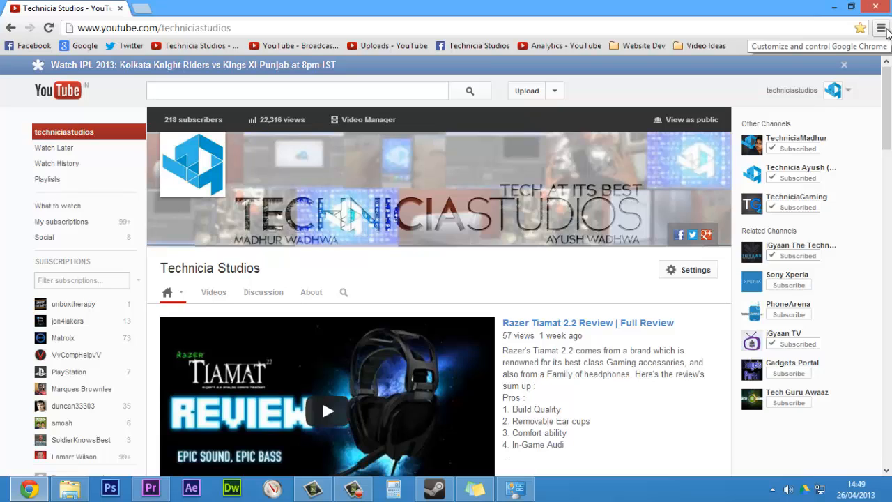
Bring up the Chrome menu to relaunch Chrome in Windows 8 mode.
click(879, 28)
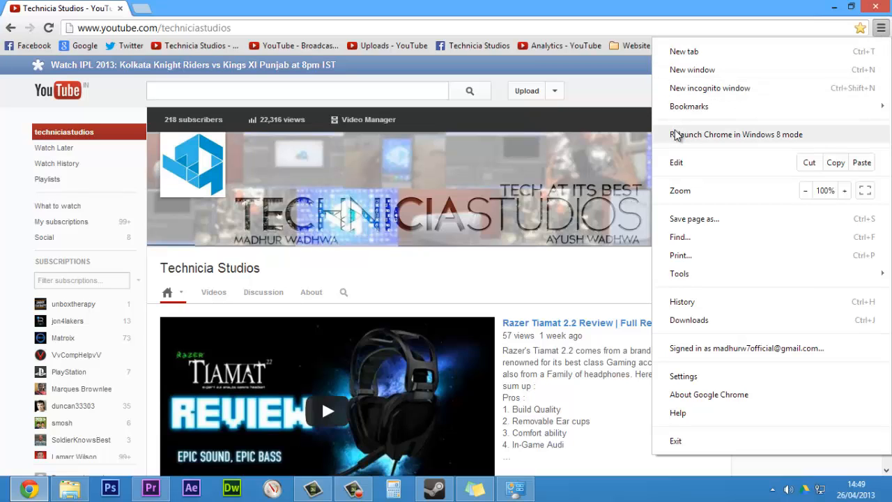
mouse_move(751, 145)
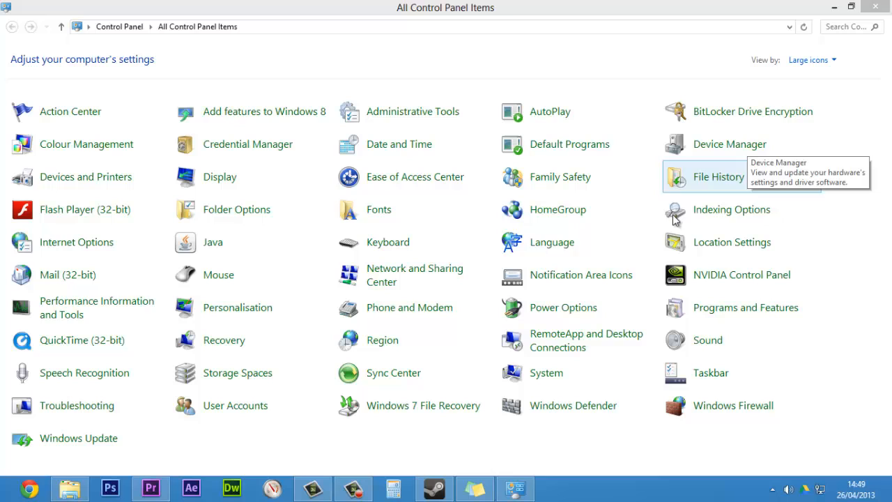
mouse_move(877, 138)
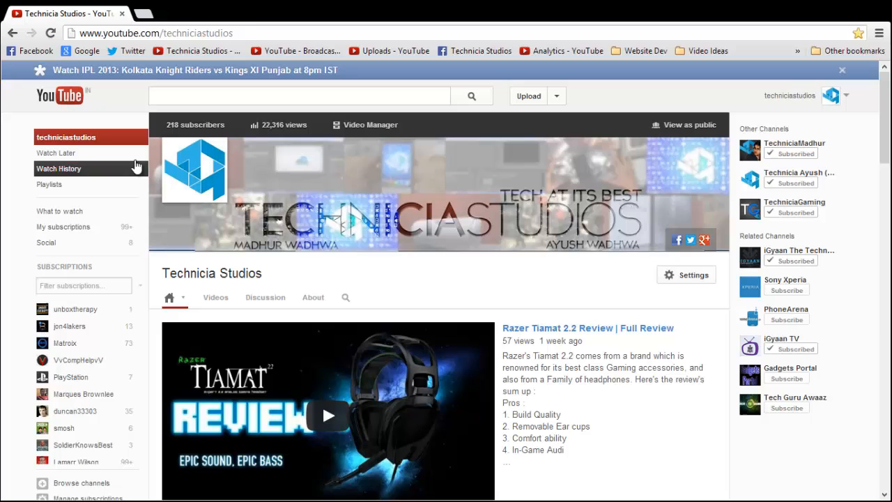
mouse_move(752, 53)
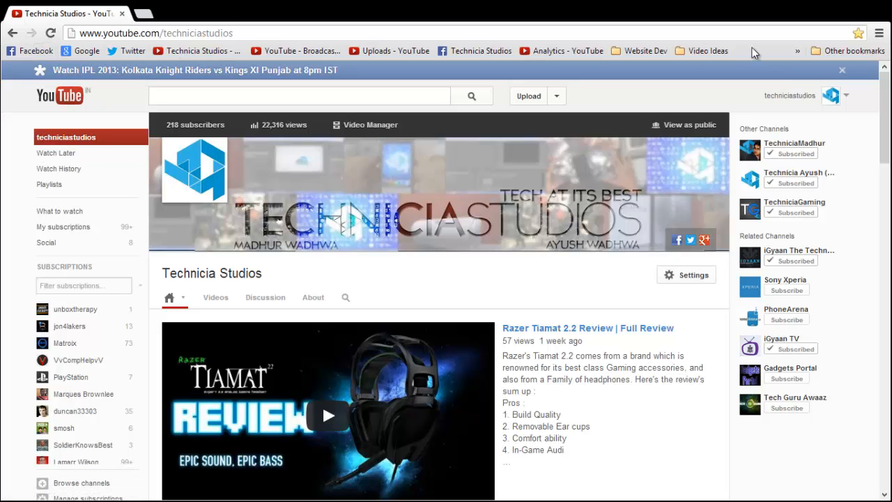
scroll(down, 3)
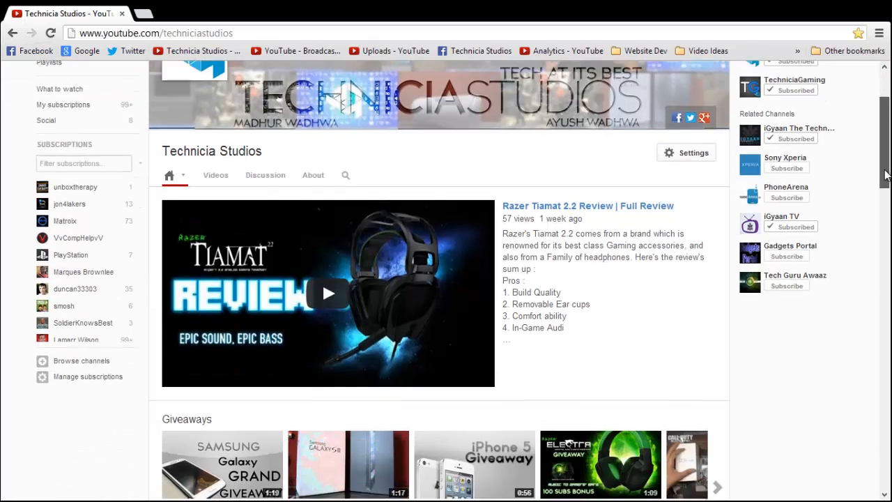
scroll(down, 3)
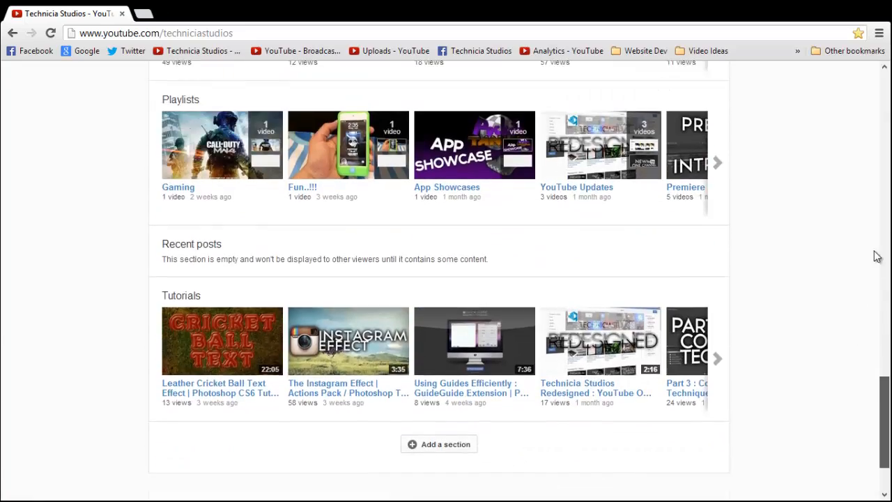
scroll(up, 3)
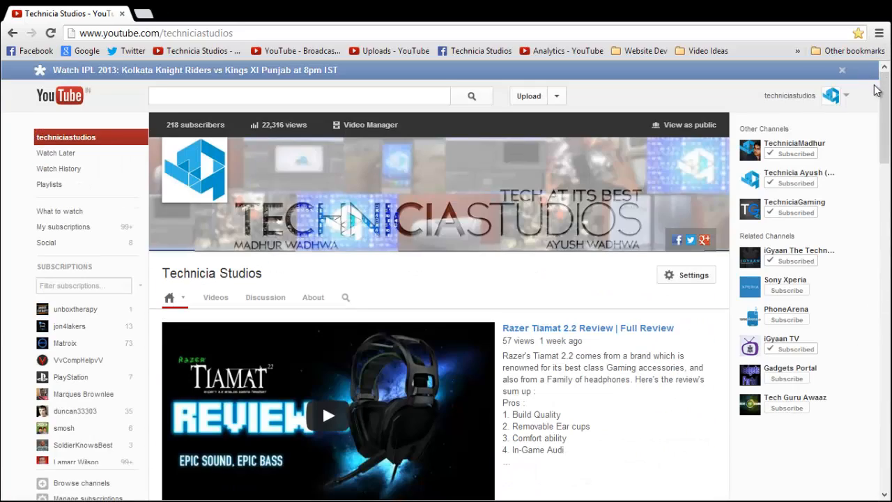
Bring up the Chrome menu to start a new incognito window.
click(878, 33)
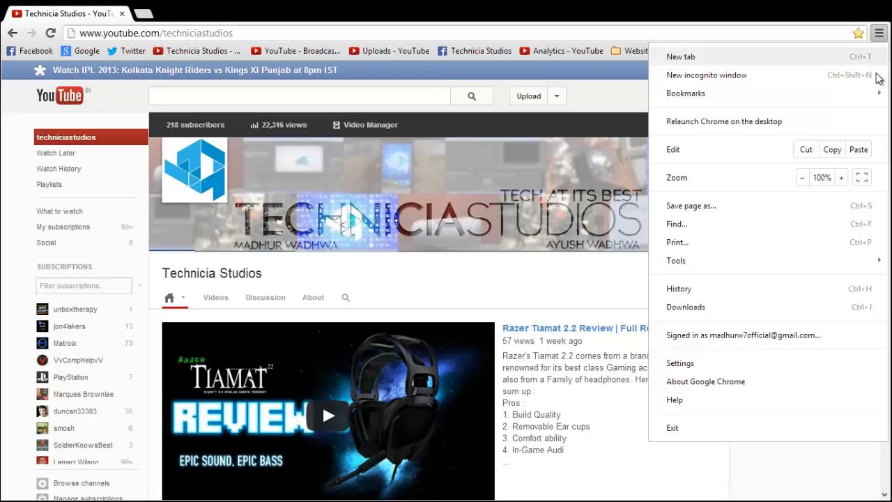
mouse_move(707, 75)
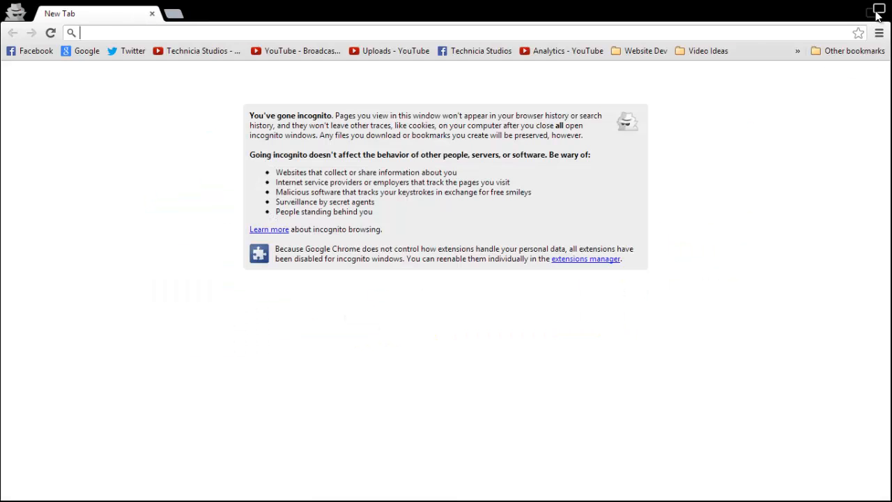
mouse_move(620, 47)
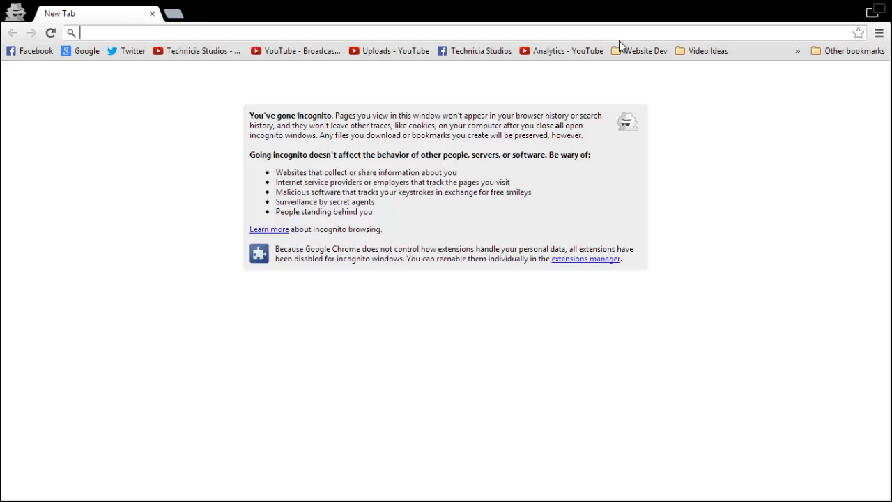